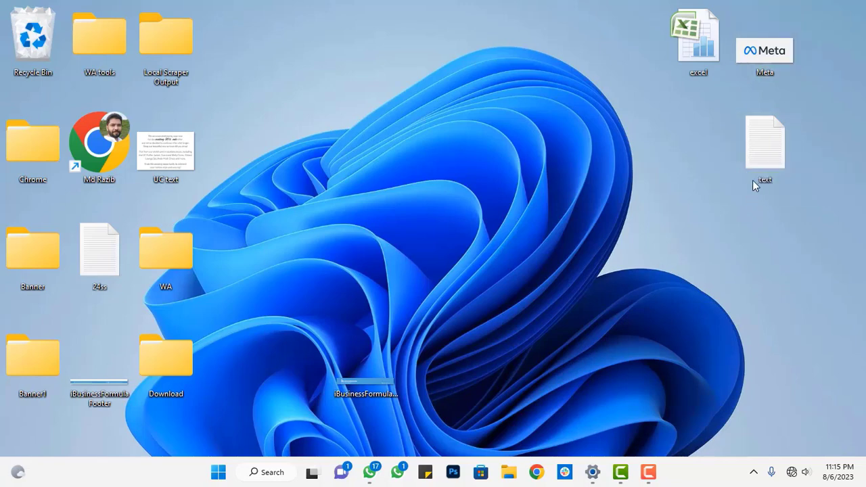
mouse_move(721, 231)
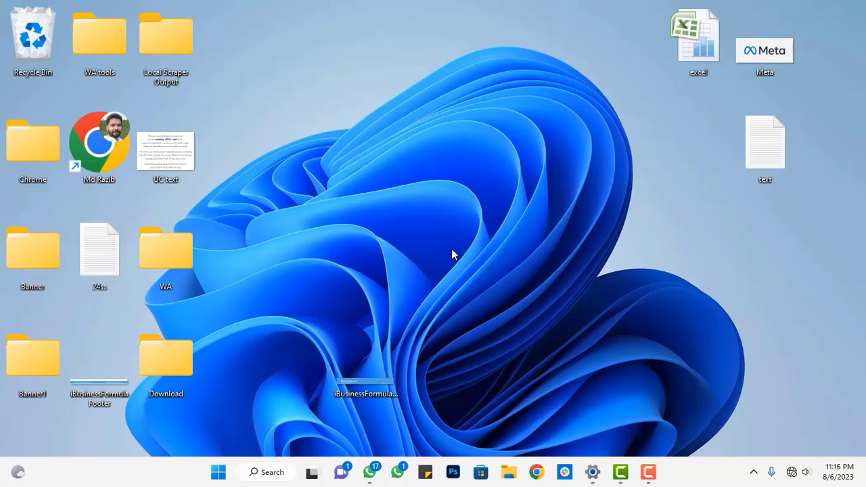
Launch File Explorer from the Start menu's pinned apps, showing Quick access
click(218, 471)
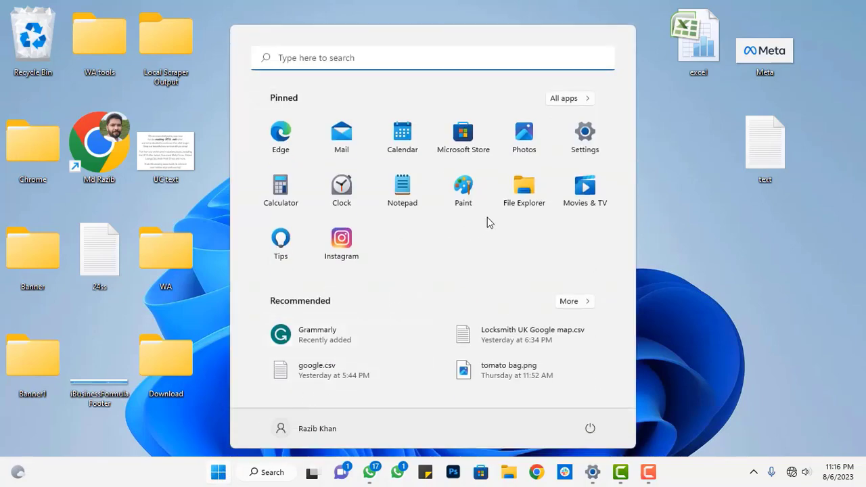
click(524, 186)
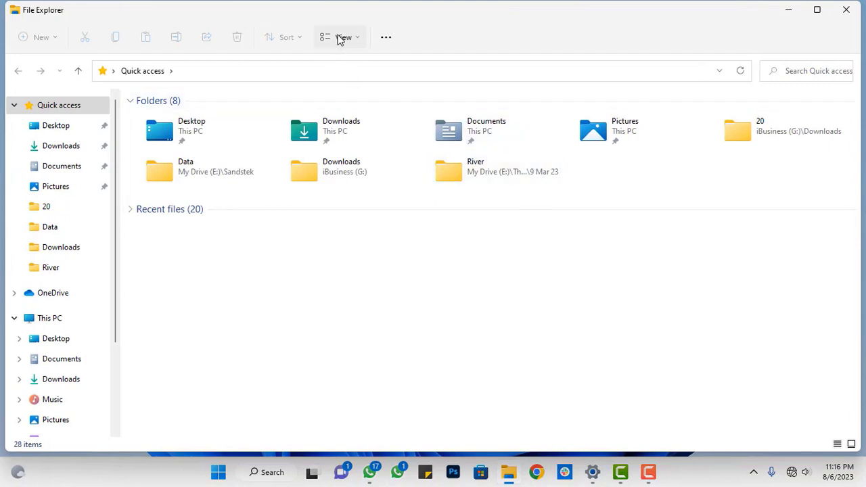
Turn on File name extensions under View > Show so files display full names
click(338, 36)
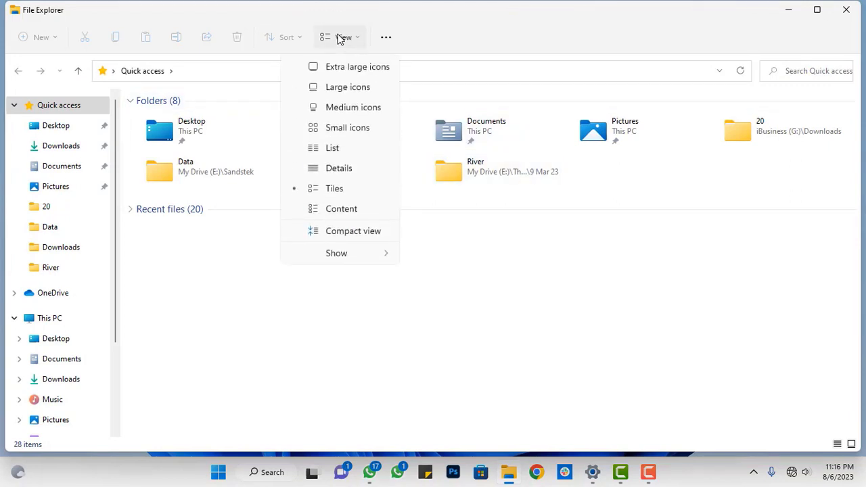
mouse_move(335, 253)
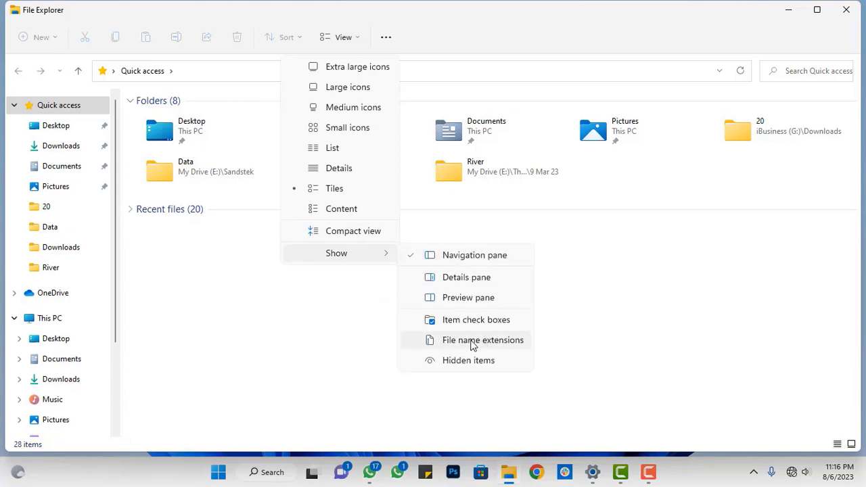
click(482, 340)
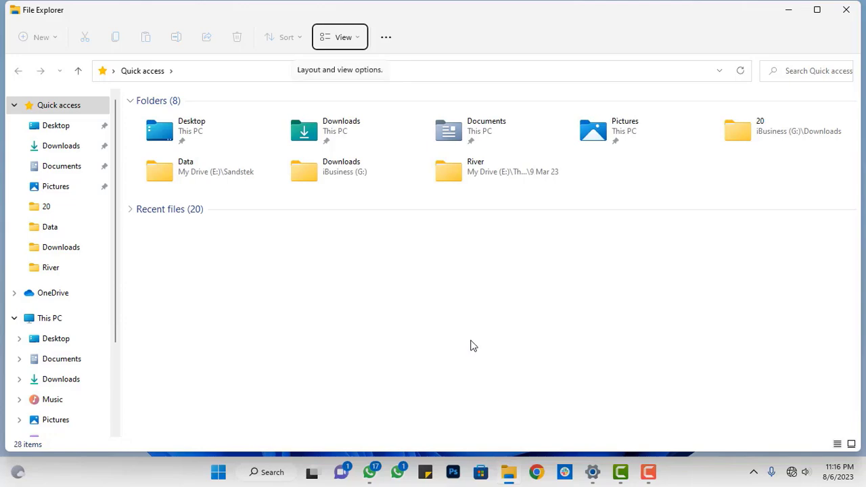
mouse_move(587, 262)
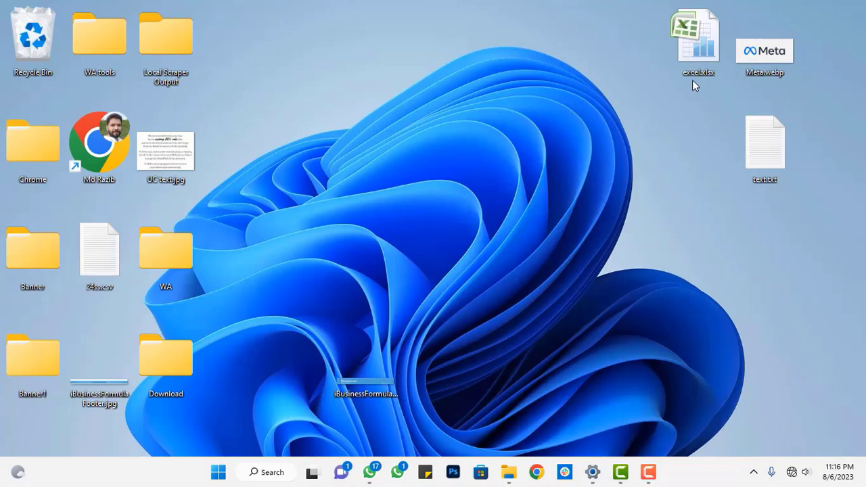
click(764, 52)
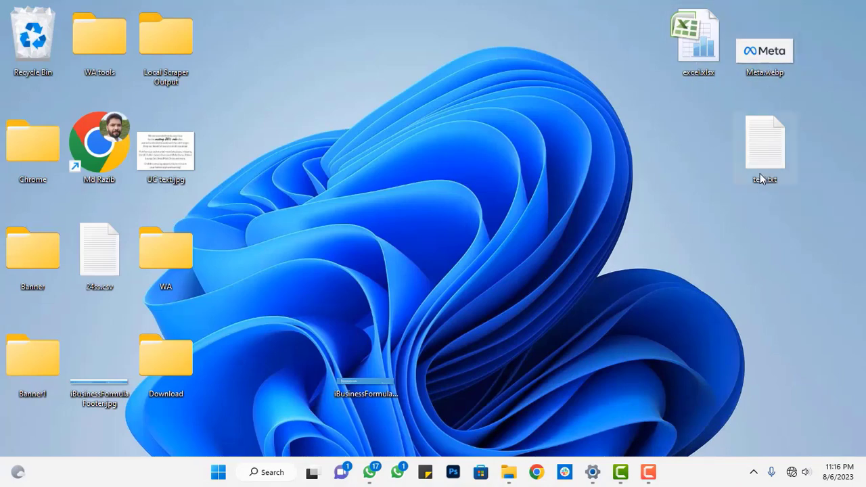
mouse_move(741, 218)
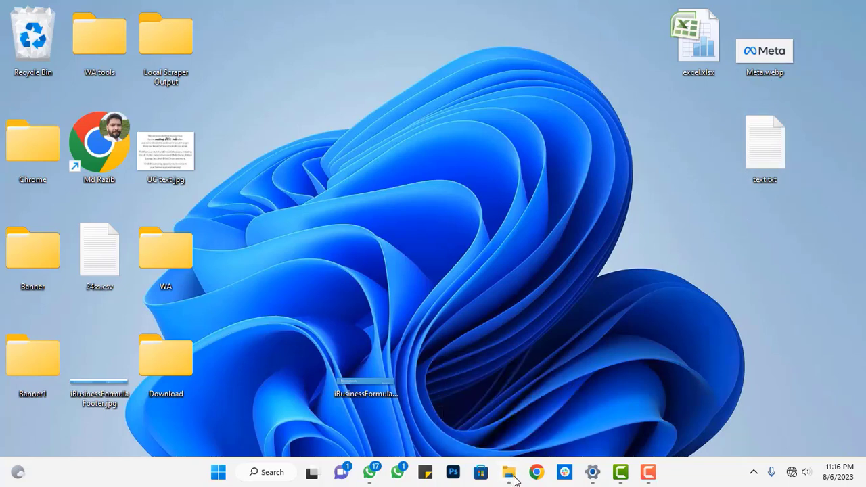
Reopen File Explorer from the taskbar and turn File name extensions off again
click(508, 471)
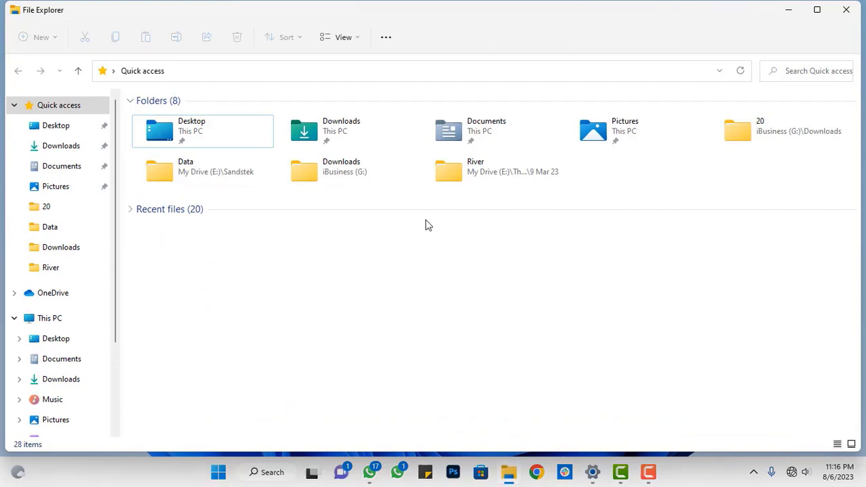
click(344, 38)
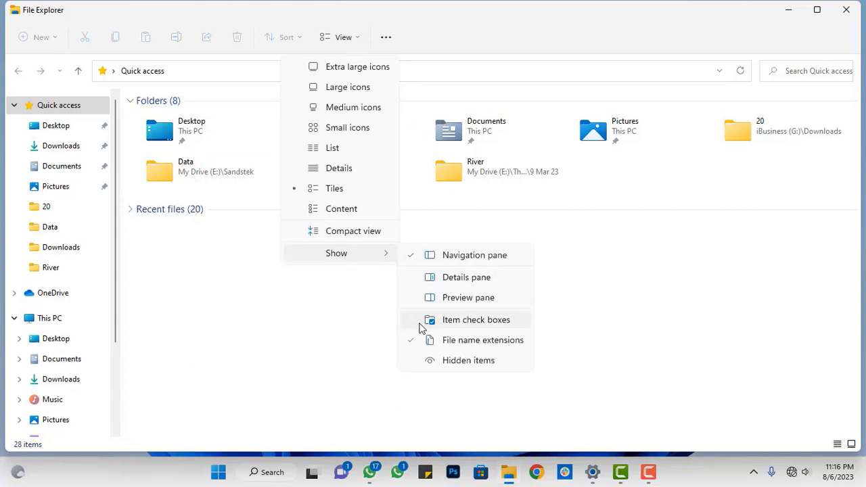
click(476, 320)
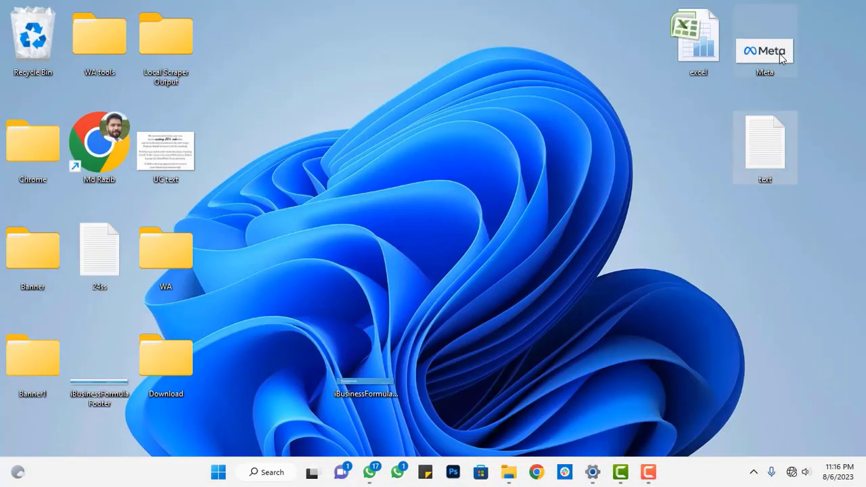
mouse_move(697, 34)
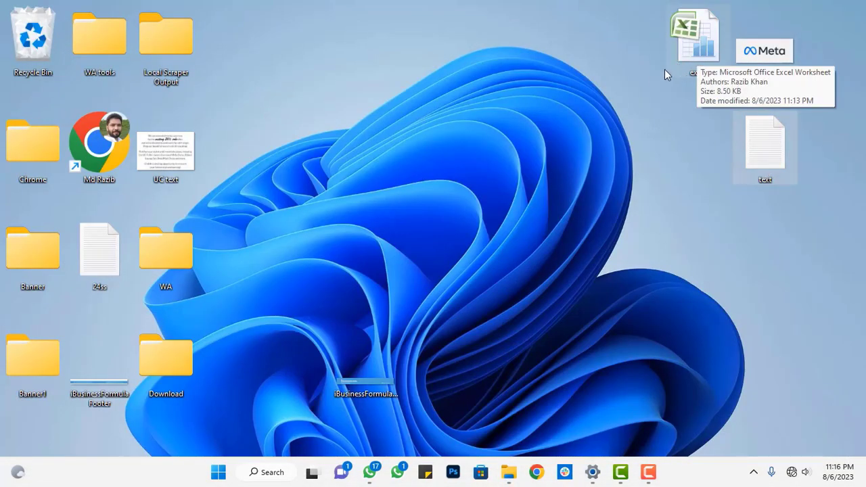